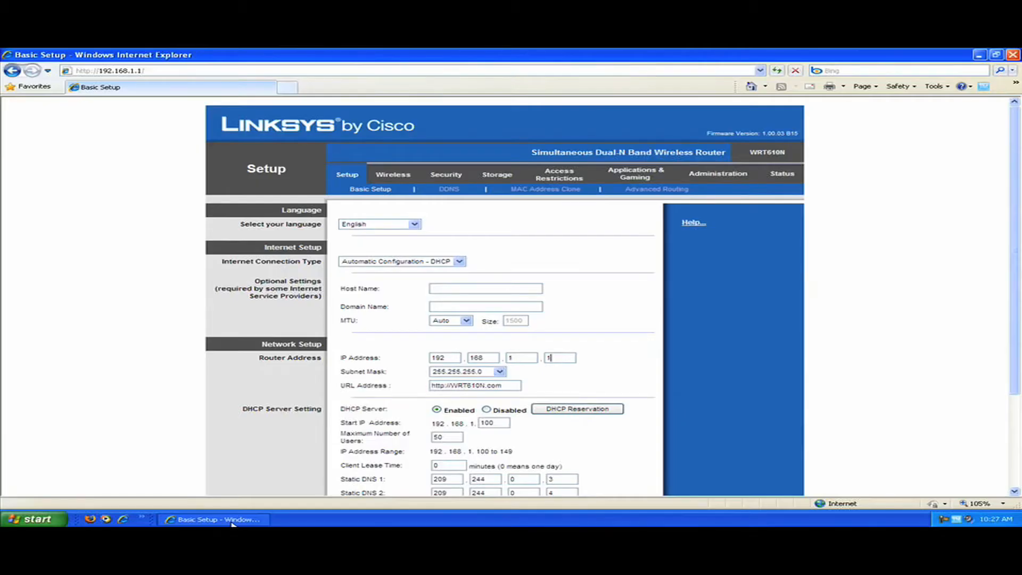
pyautogui.moveTo(394, 373)
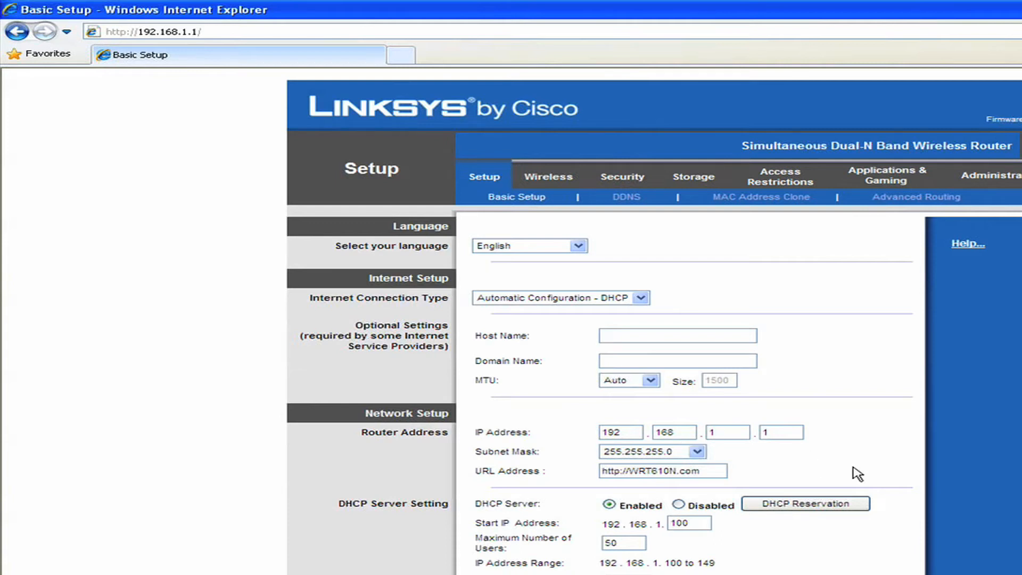
pyautogui.moveTo(345, 519)
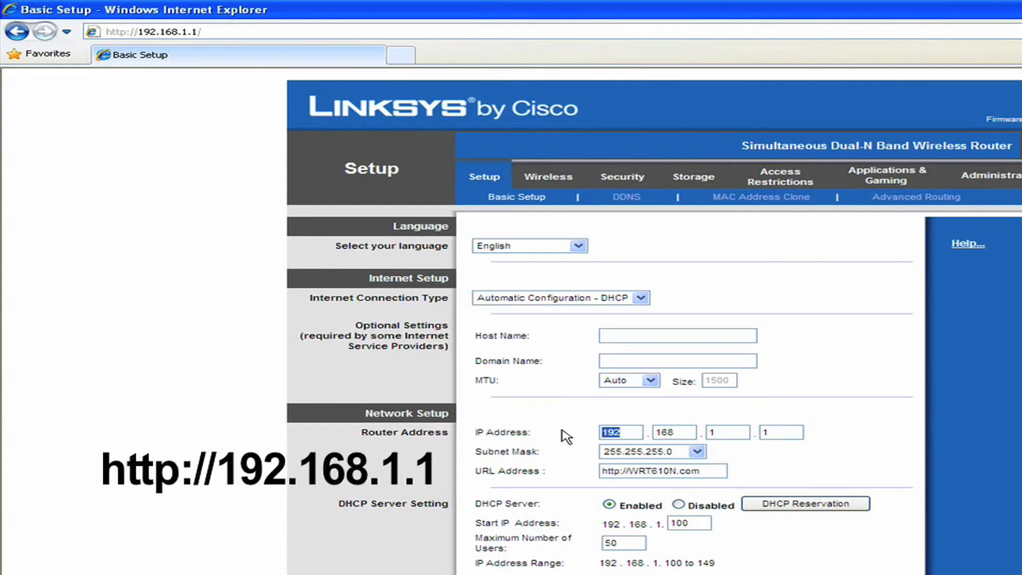
pyautogui.moveTo(638, 438)
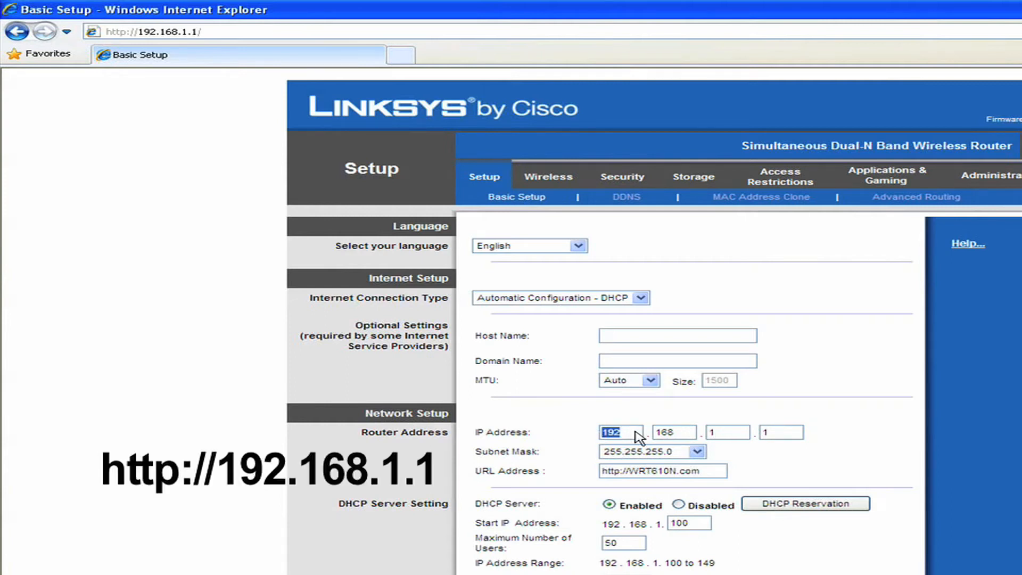
# Choose MusicPal from the Play Here devices as the playback target
pyautogui.click(674, 433)
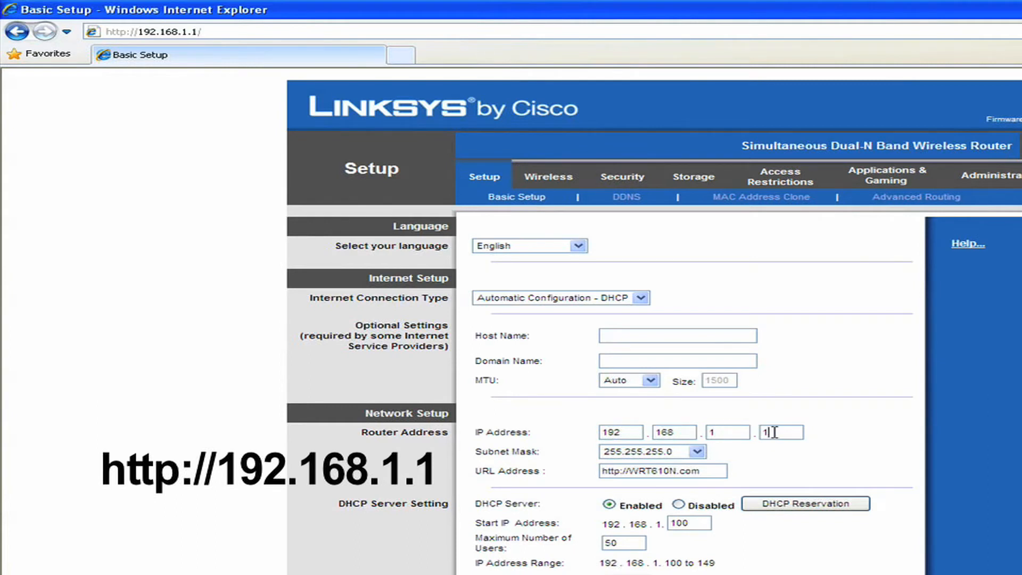
pyautogui.click(152, 30)
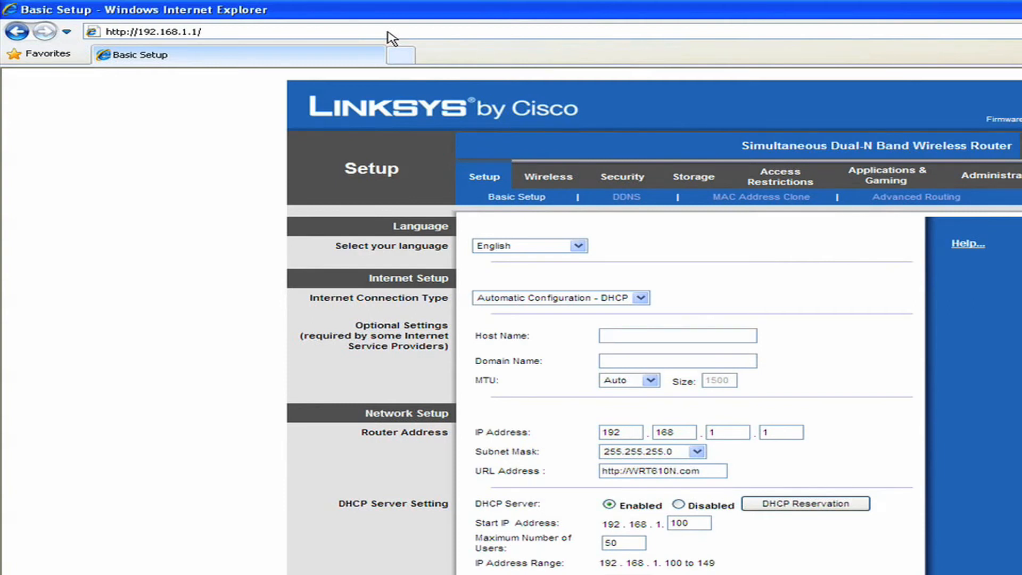
pyautogui.moveTo(931, 436)
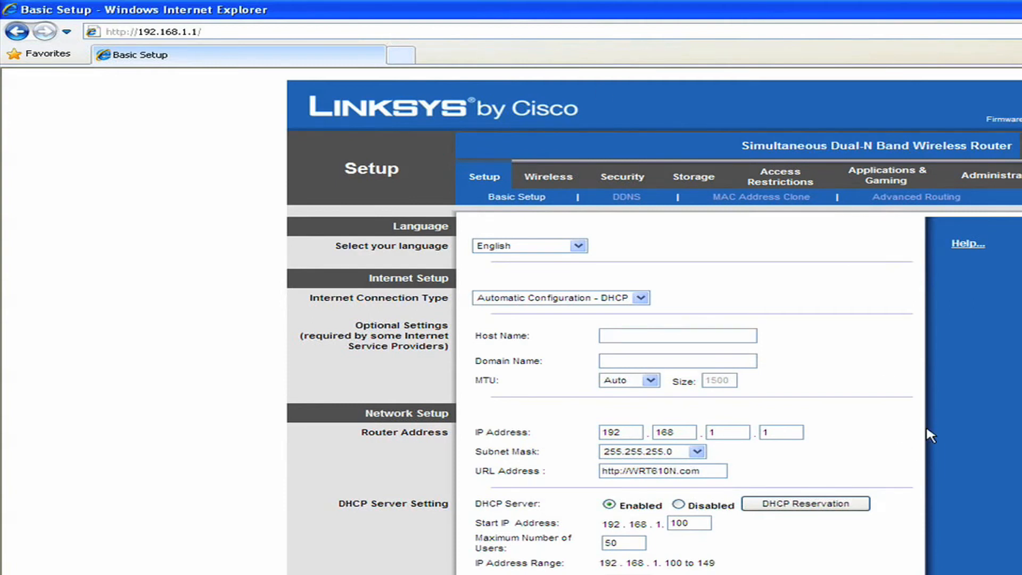
pyautogui.moveTo(862, 420)
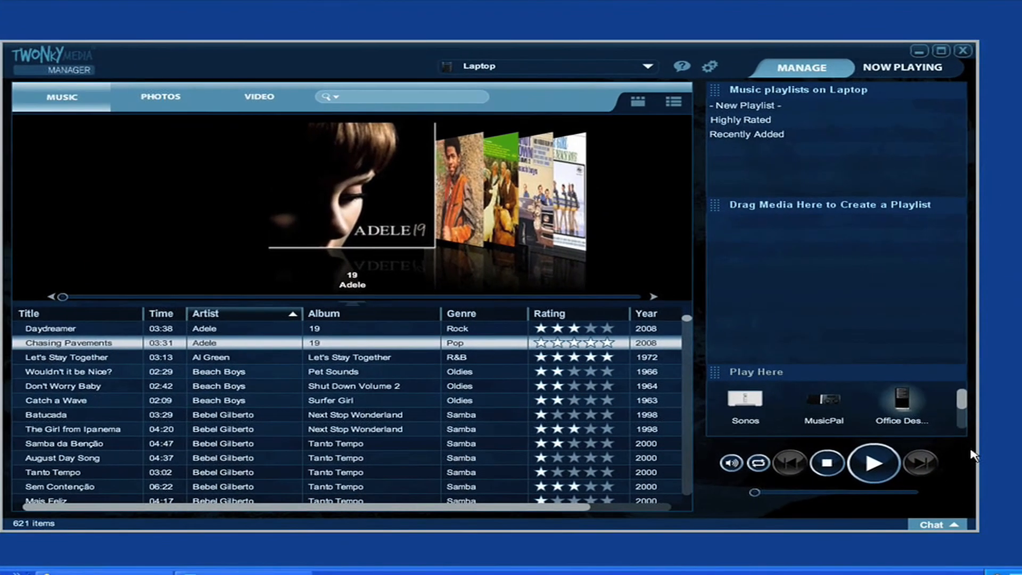
pyautogui.moveTo(740, 398)
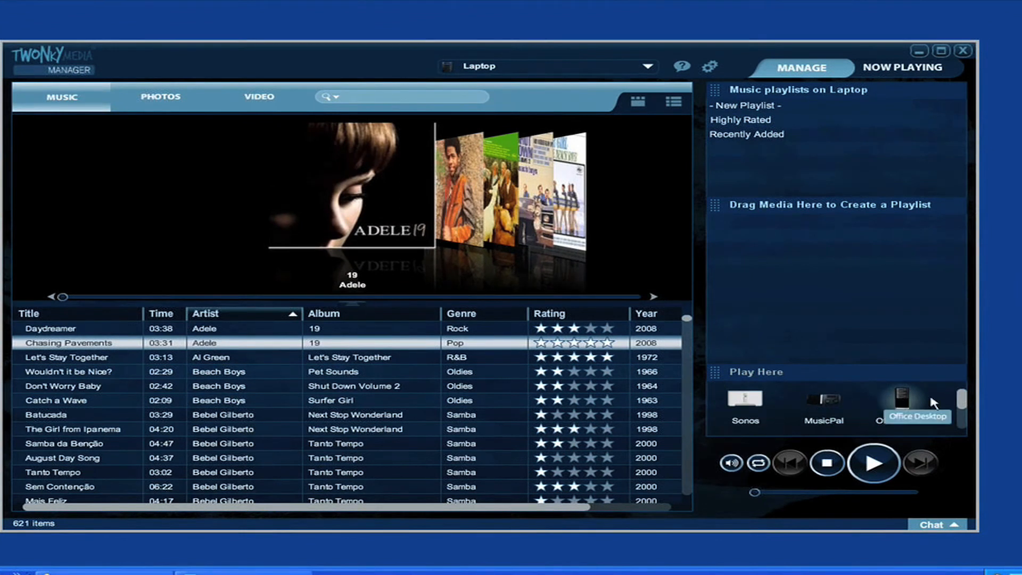
pyautogui.moveTo(960, 419)
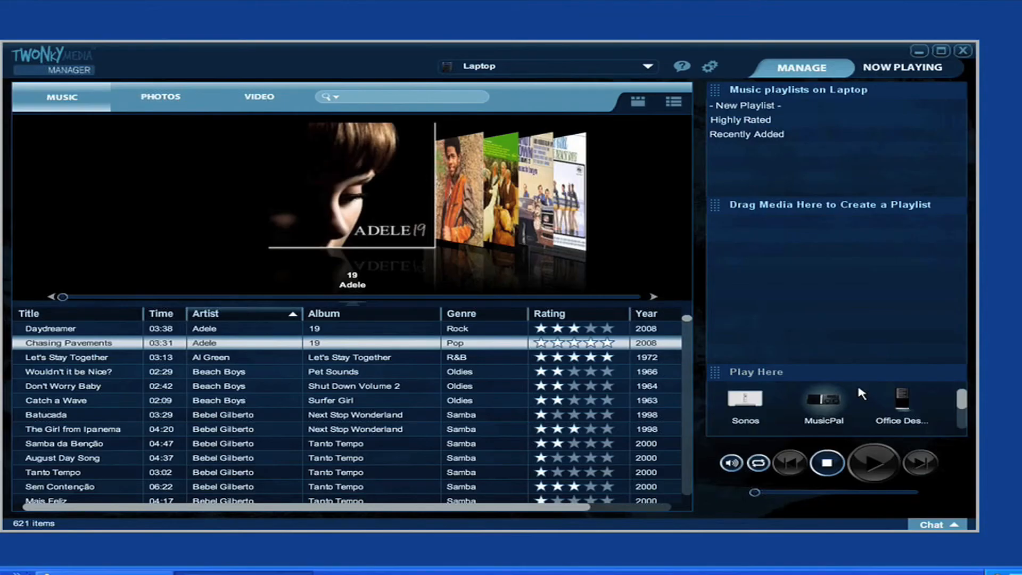
pyautogui.moveTo(749, 376)
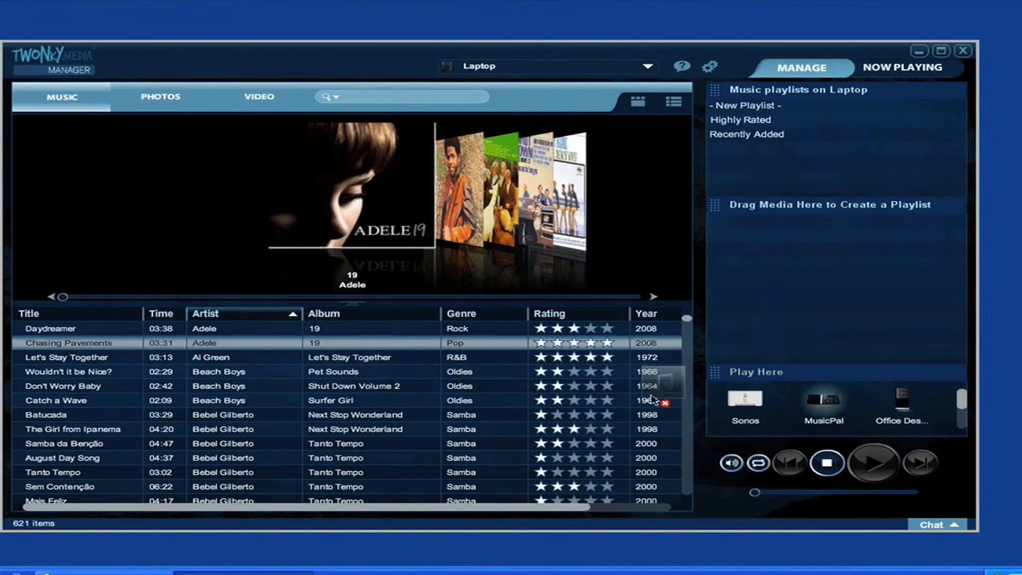
# Start Adele's "Chasing Pavements" playing on the MusicPal
pyautogui.click(871, 463)
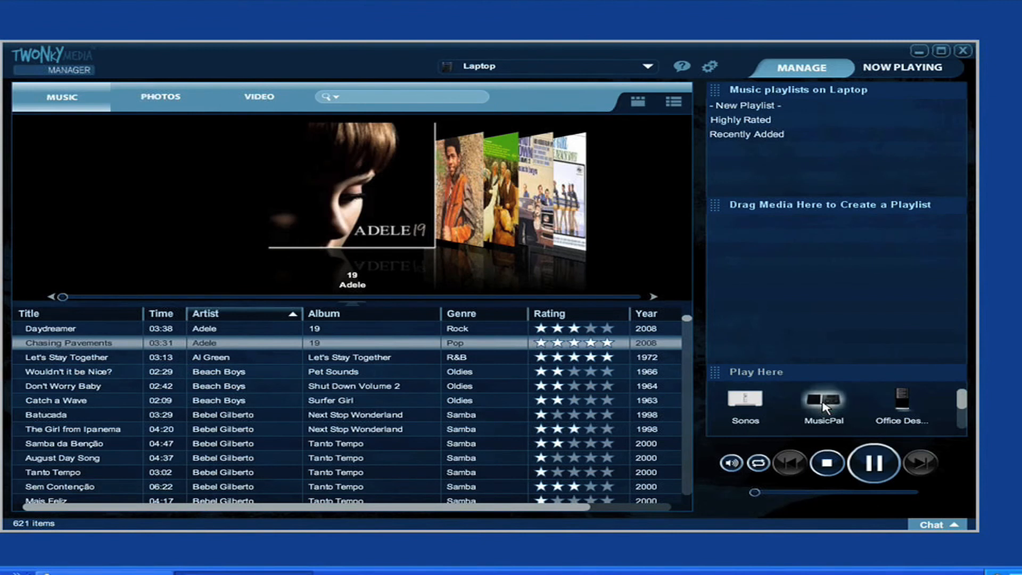